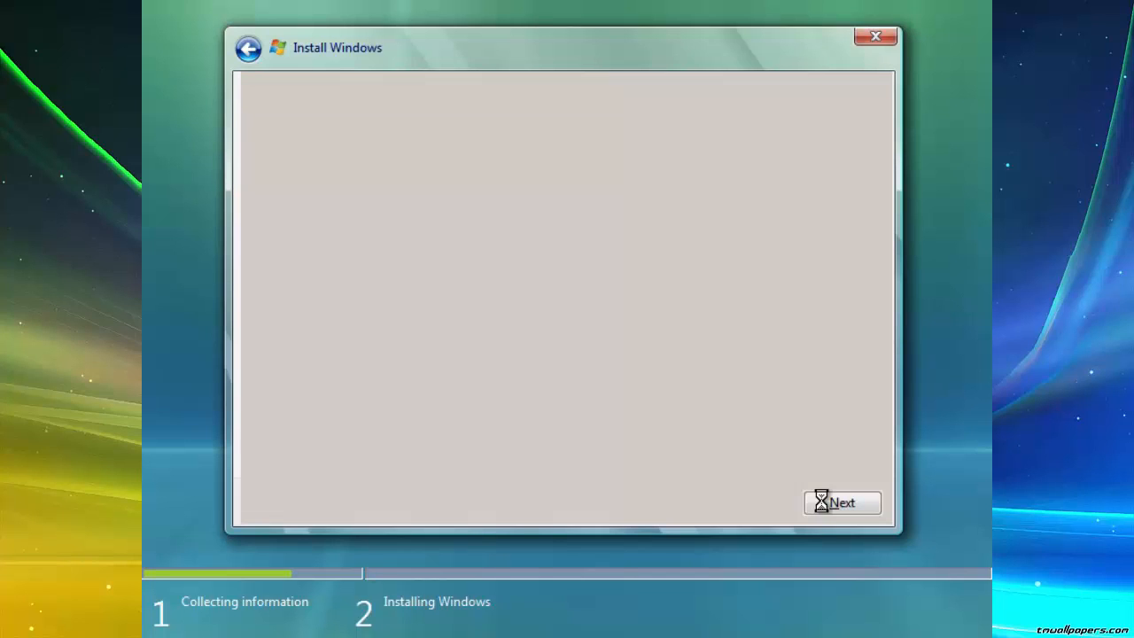
Step: Advance Setup to the installation disk page showing the 40 GB unallocated disk
click(841, 502)
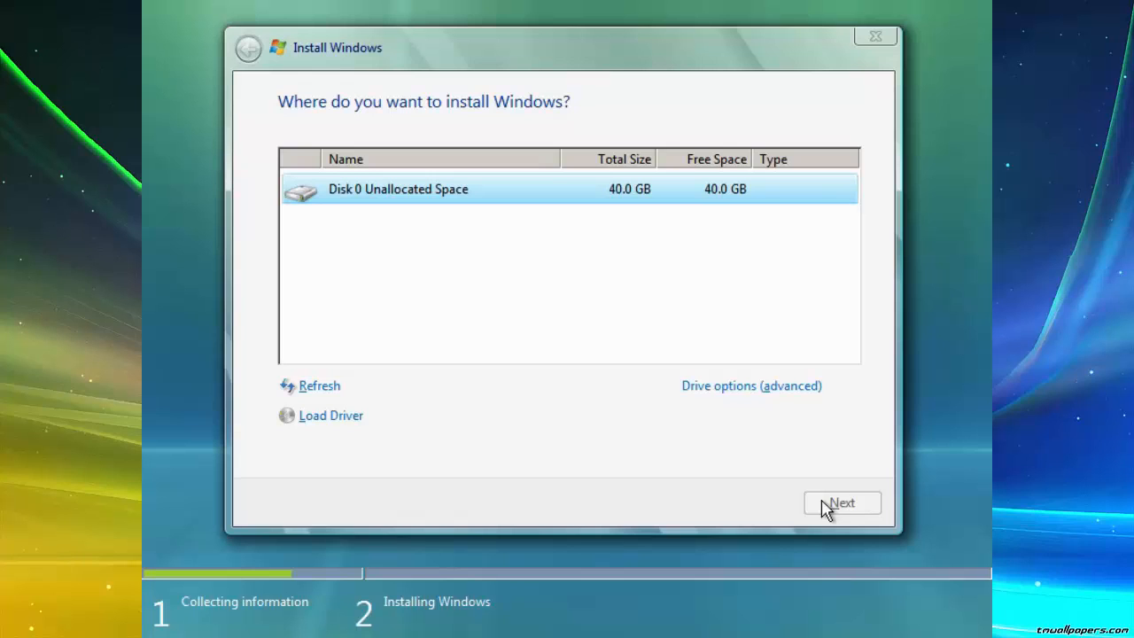
Step: Install Windows onto Disk 0's 40 GB unallocated space and let it run
click(841, 503)
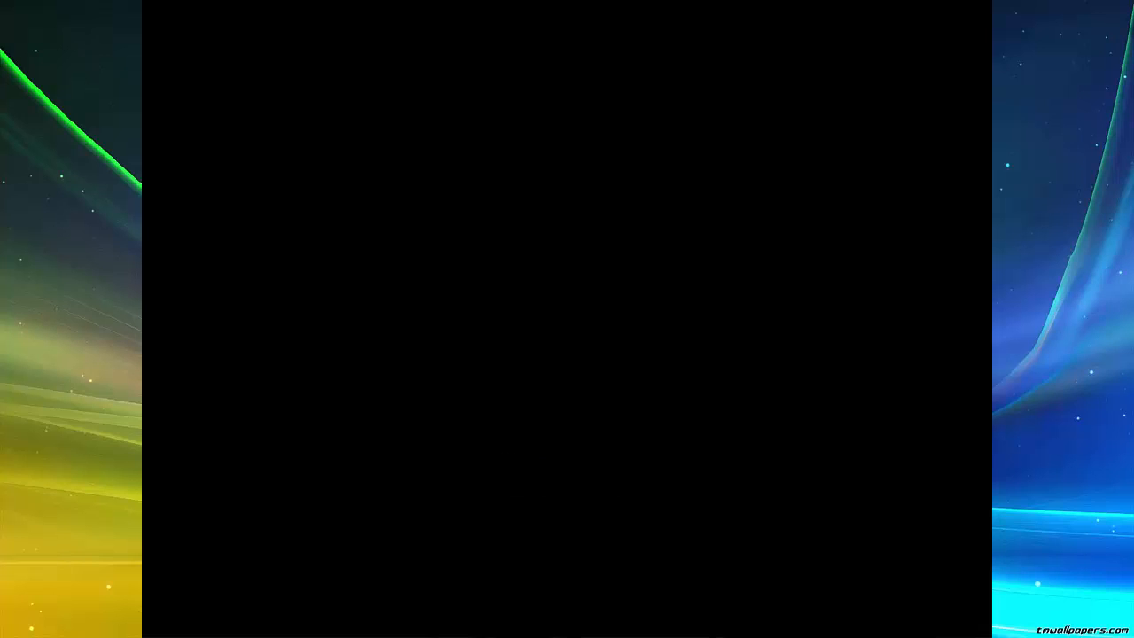
mouse_move(572, 329)
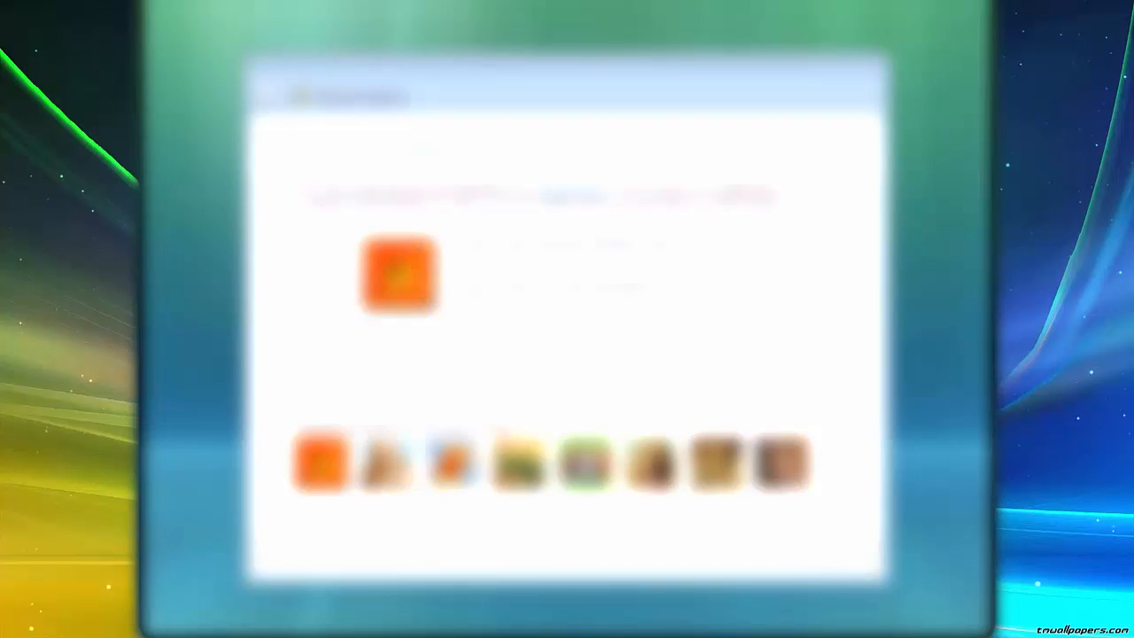
Step: Create user 'Windows' with the kitten picture and confirm
text(Win)
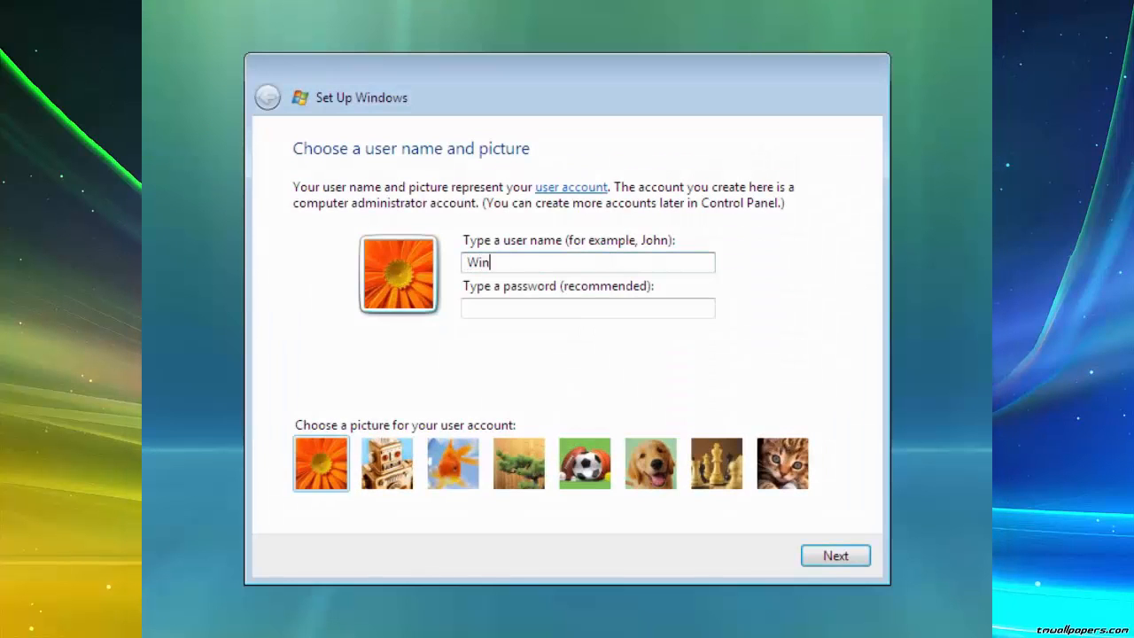
text(dows)
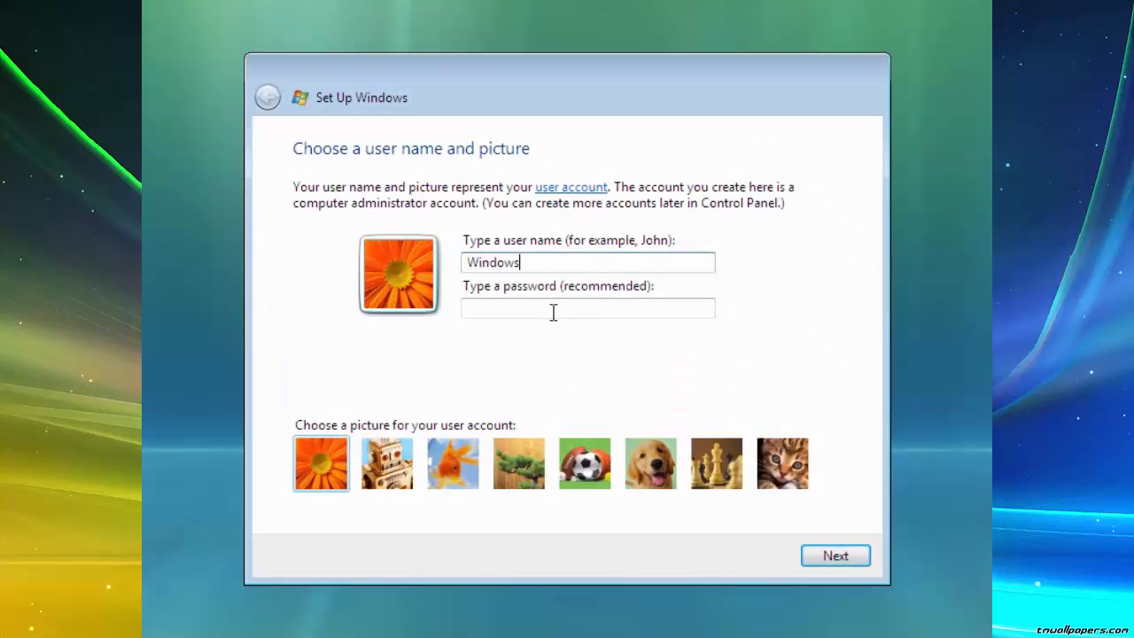
click(584, 463)
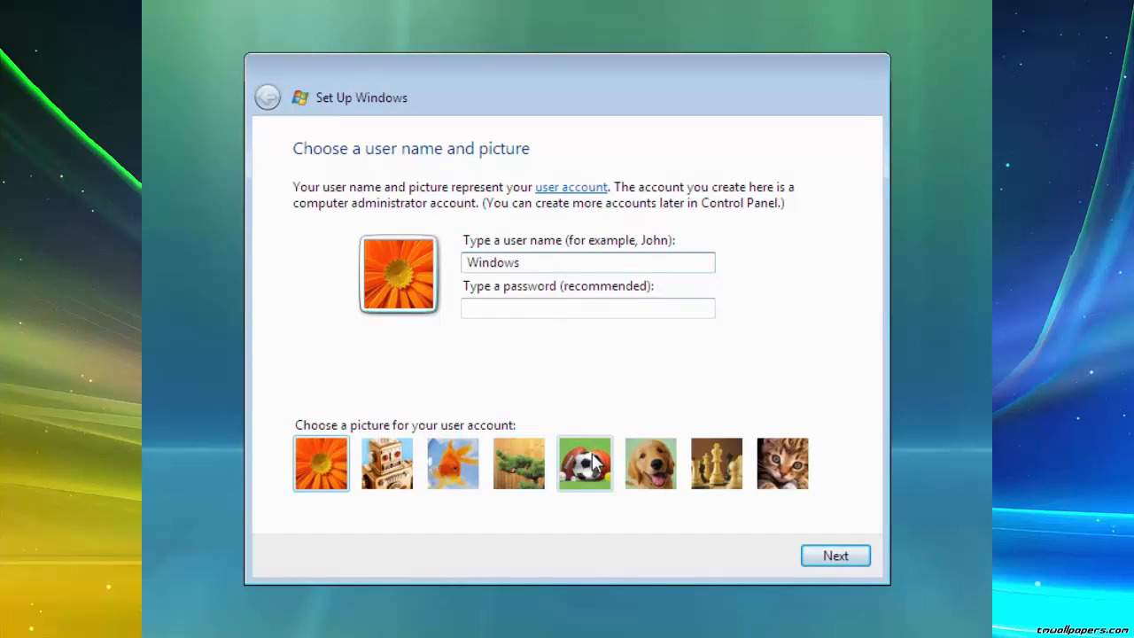
click(783, 463)
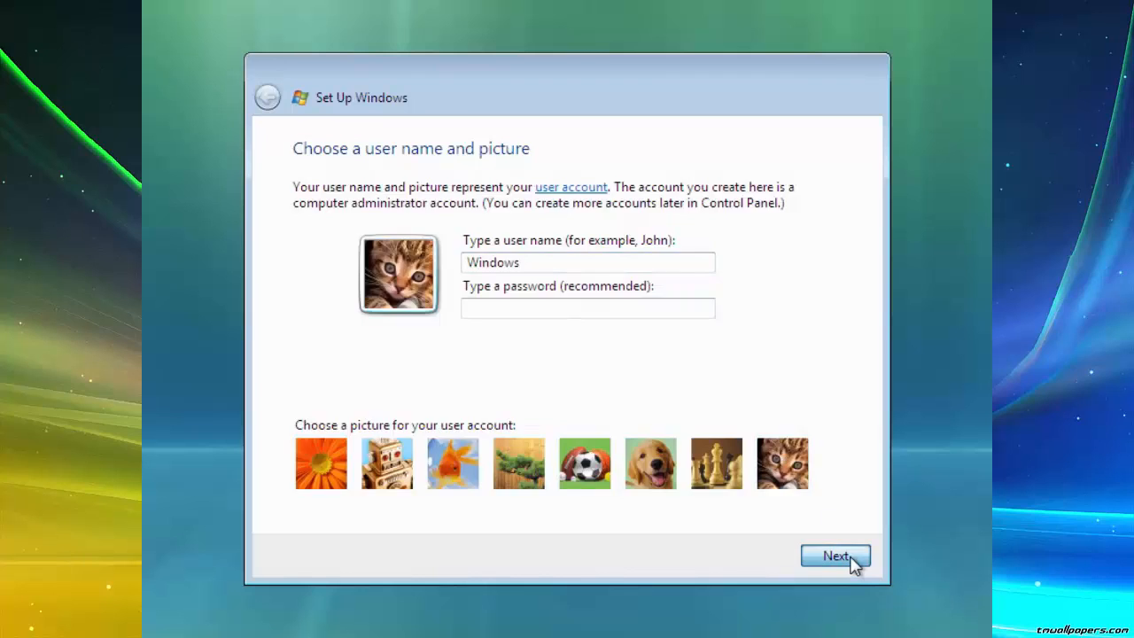
click(834, 555)
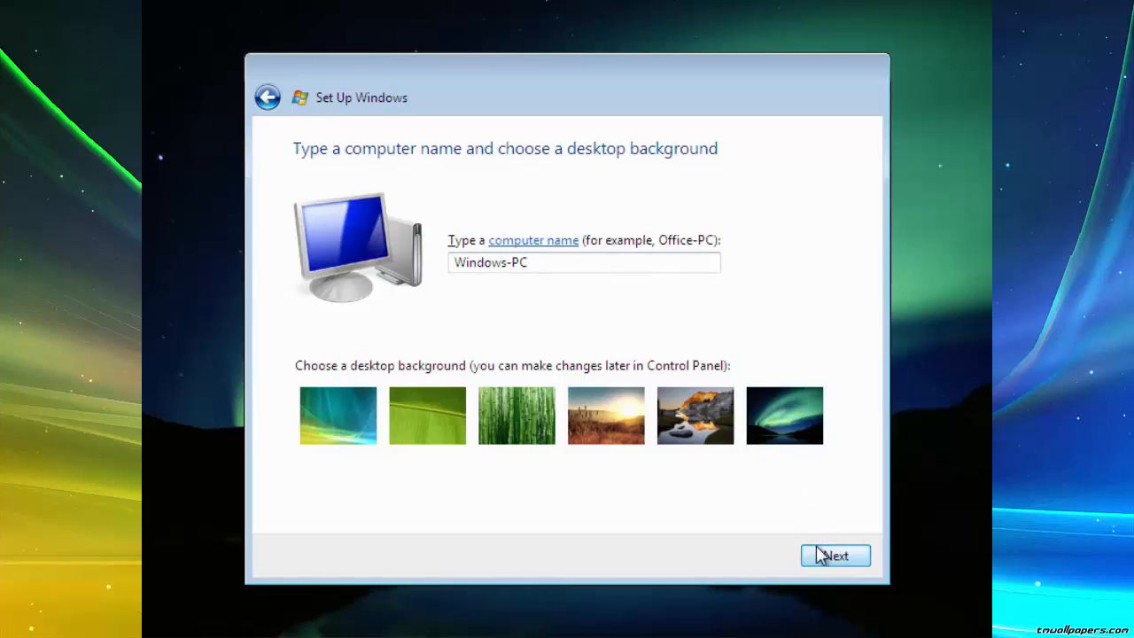
Step: Keep computer name Windows-PC and choose the Public network location
click(834, 556)
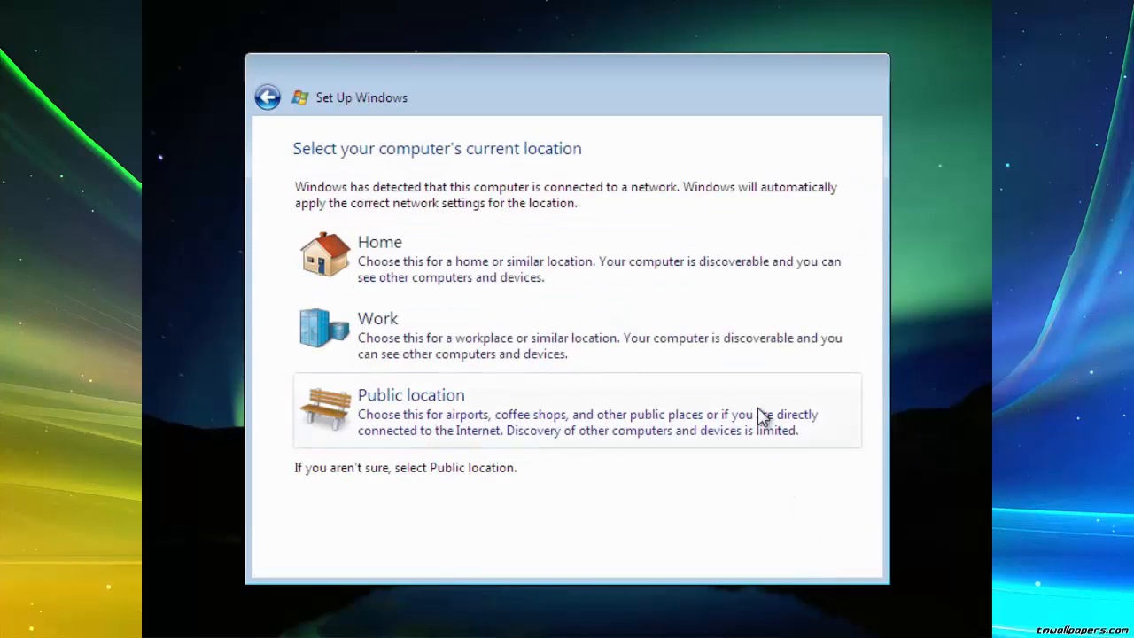
click(411, 410)
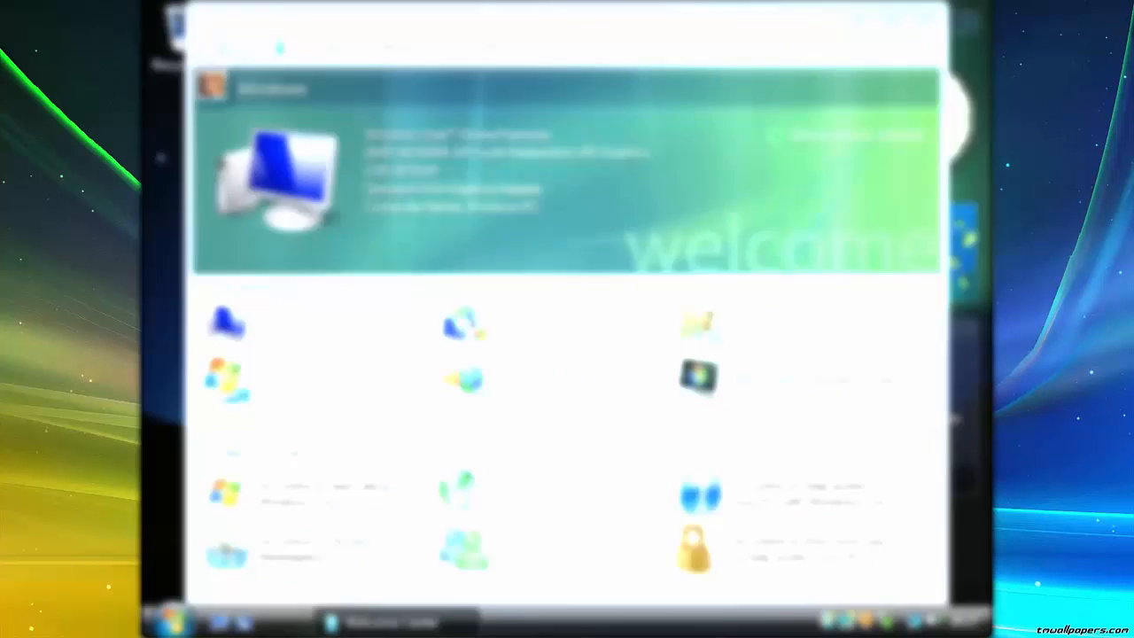